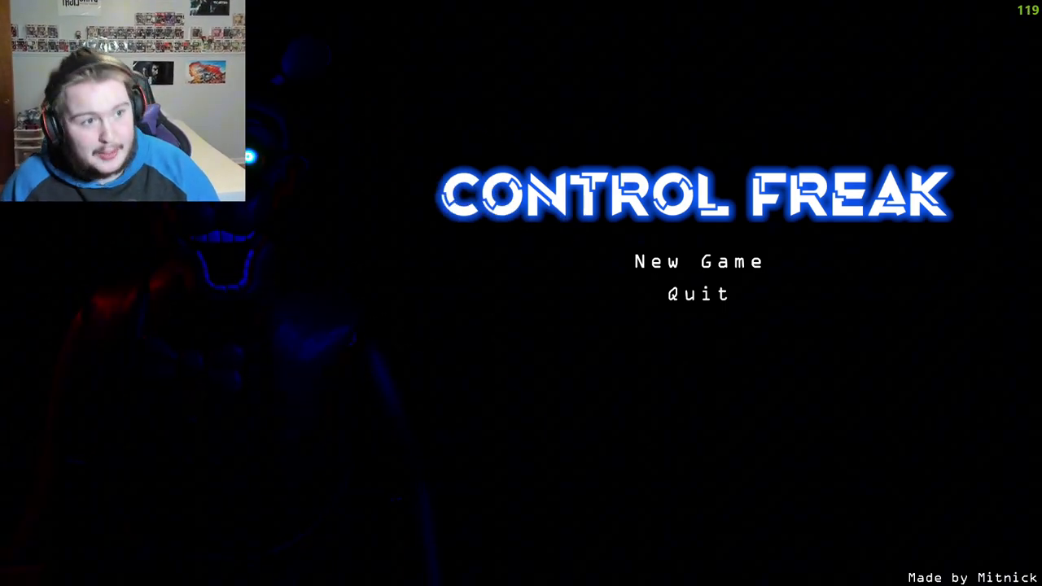
Start a new game from the title menu to bring up the tutorial.
left_click(696, 261)
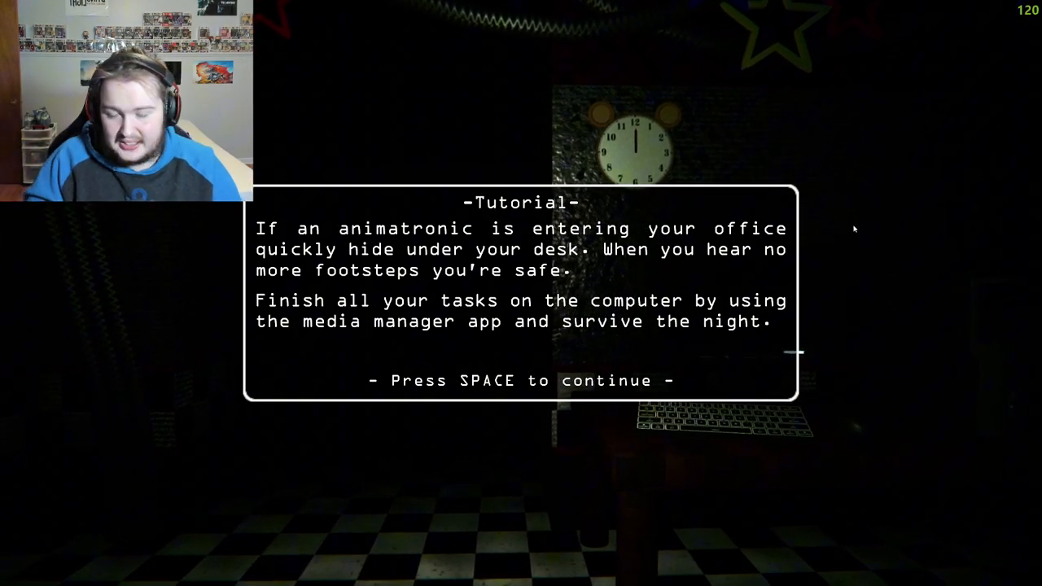
Dismiss the tutorial to reach the Stage camera feed.
key("space")
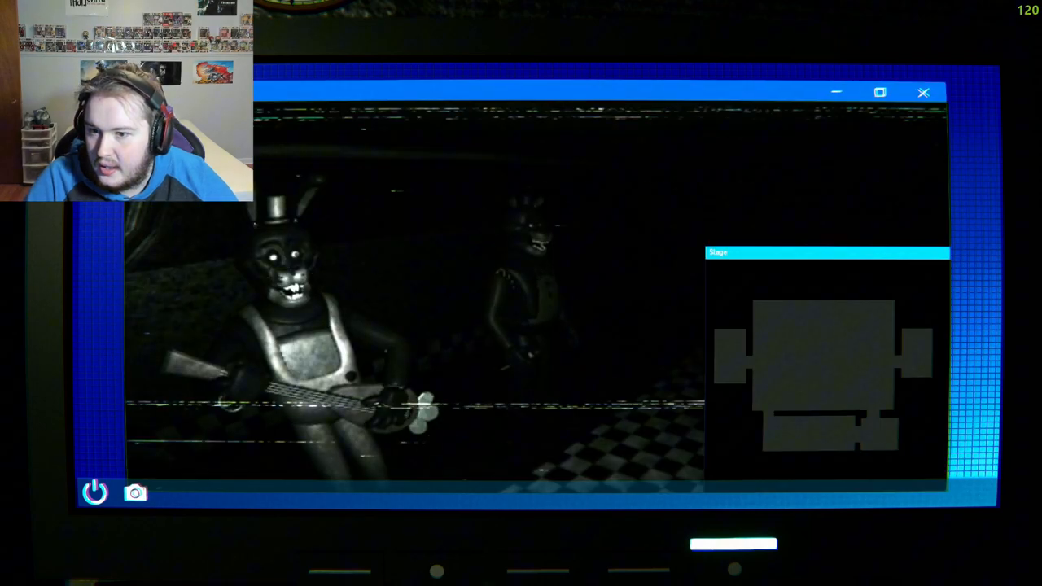
mouse_move(557, 351)
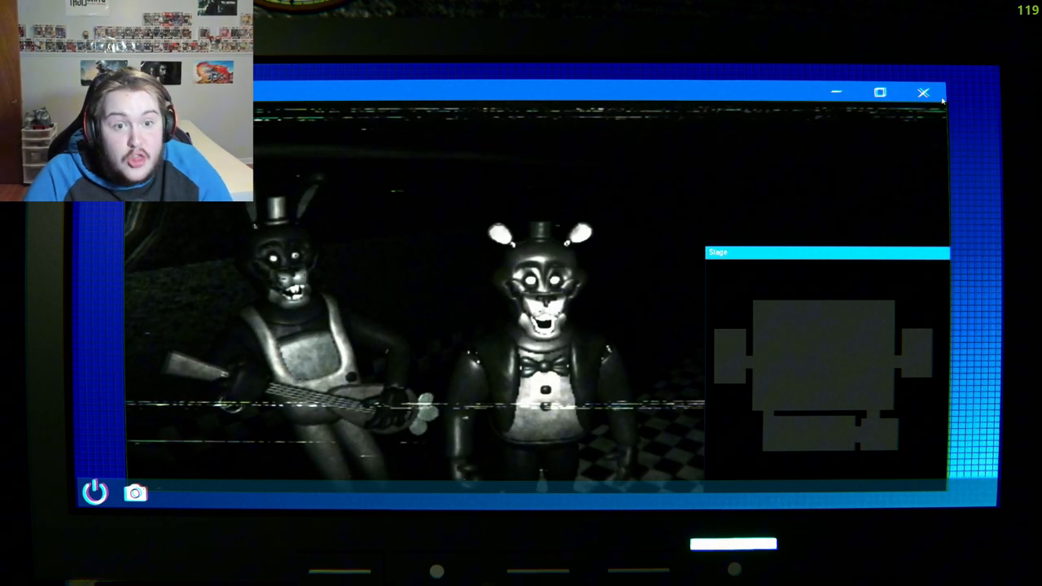
left_click(923, 92)
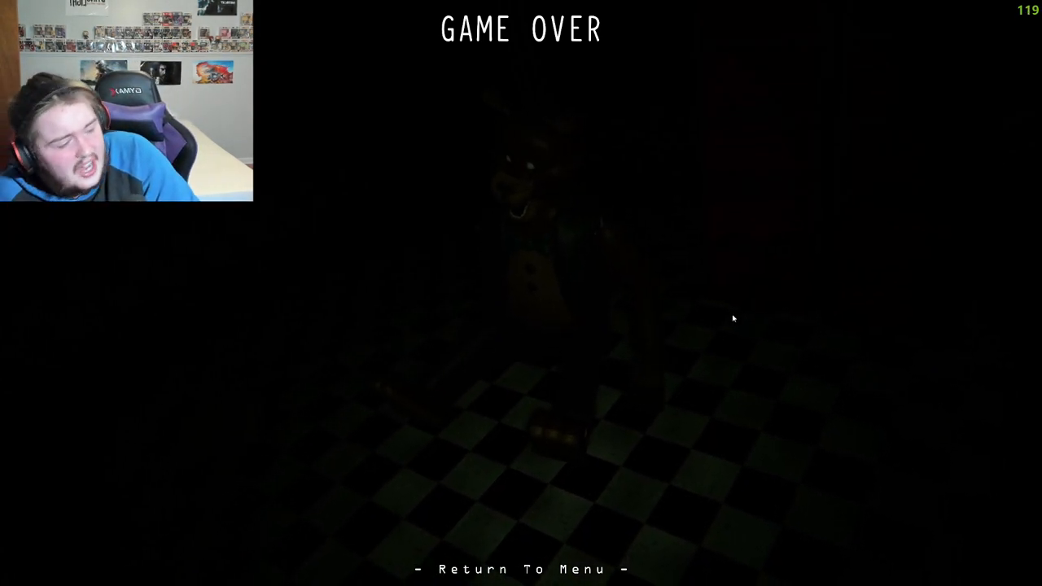
mouse_move(744, 401)
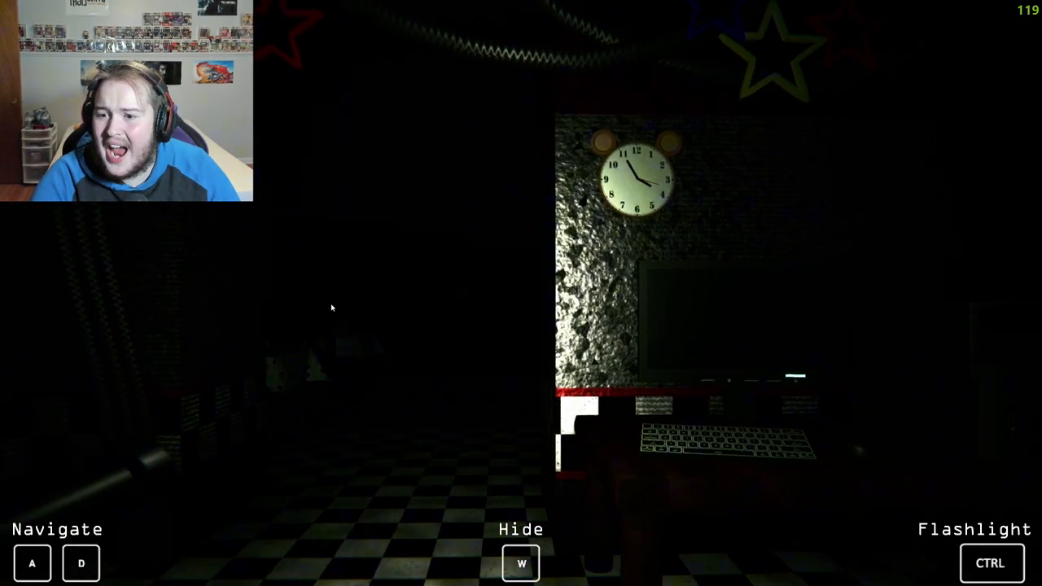
key("w")
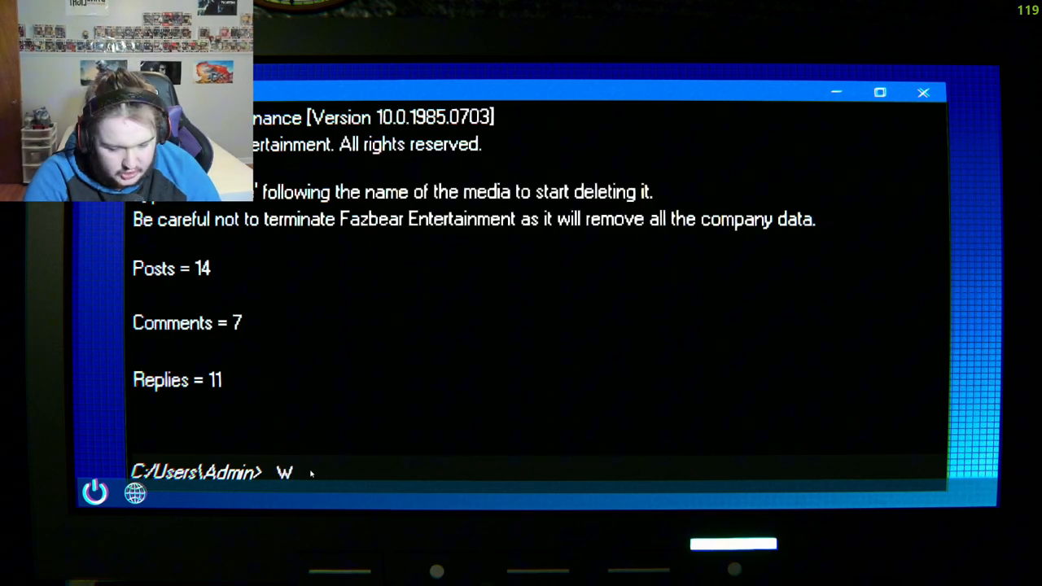
type("illiam Smi")
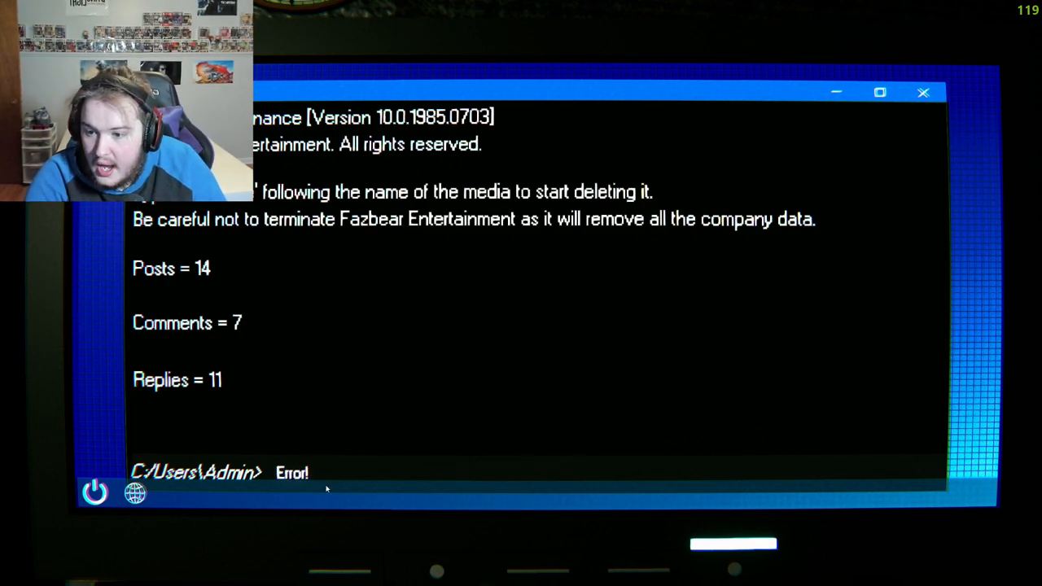
type("GEd")
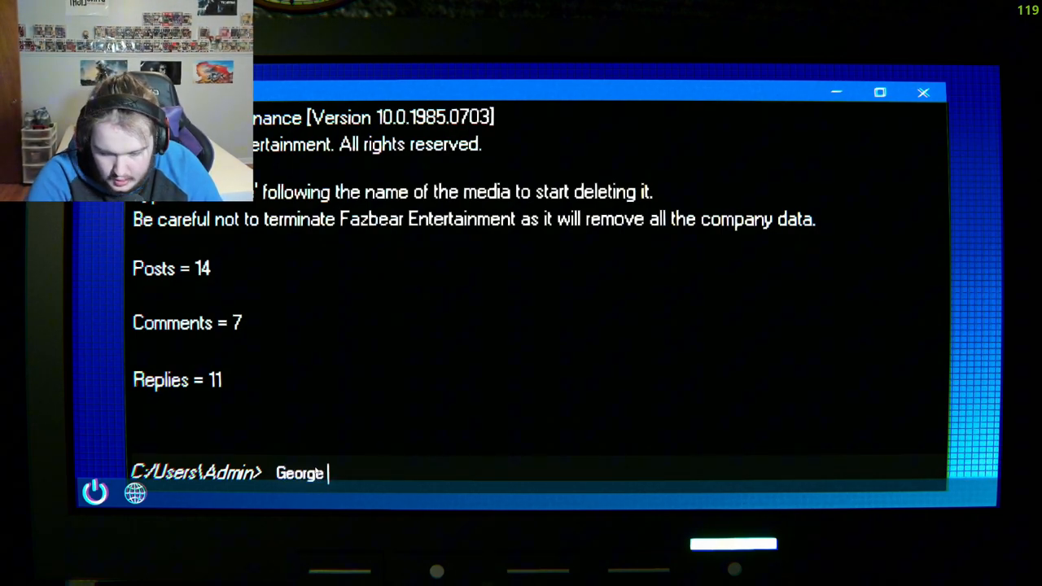
type("Pendlet")
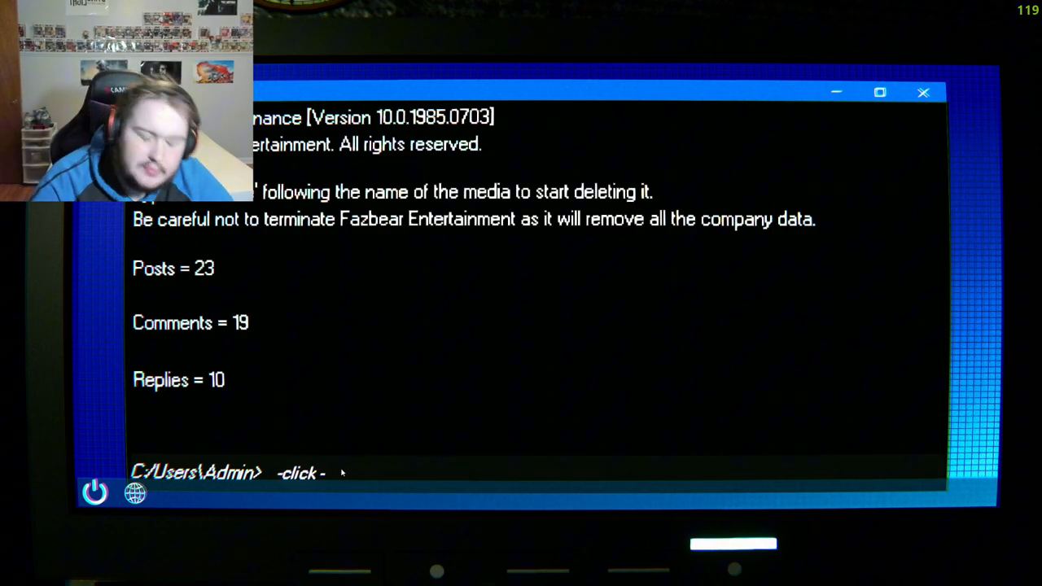
Correct the mistyped entry and run 'Terminate Posts' until posts reach 0.
type("Twe")
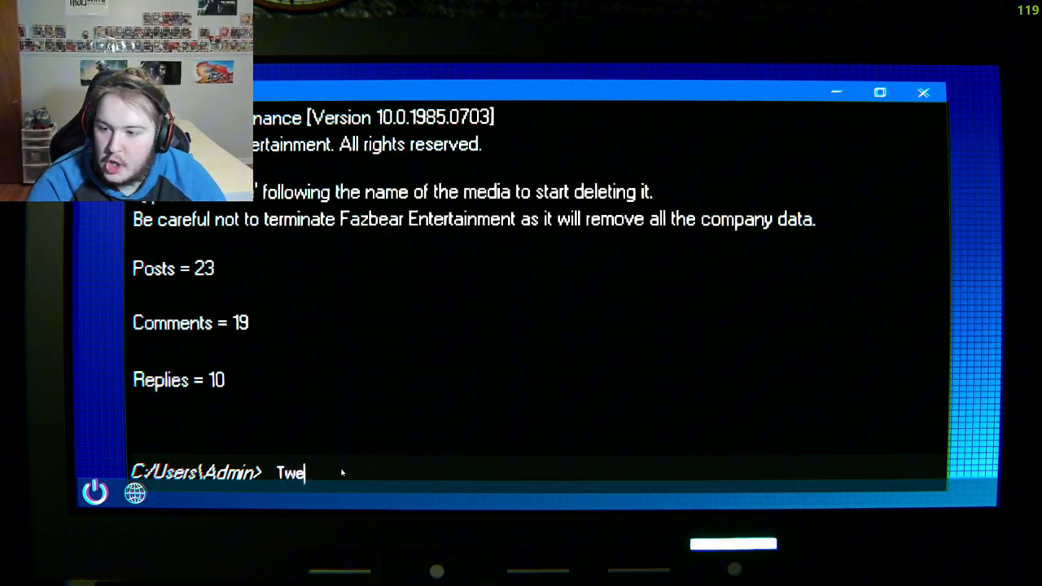
key("Backspace")
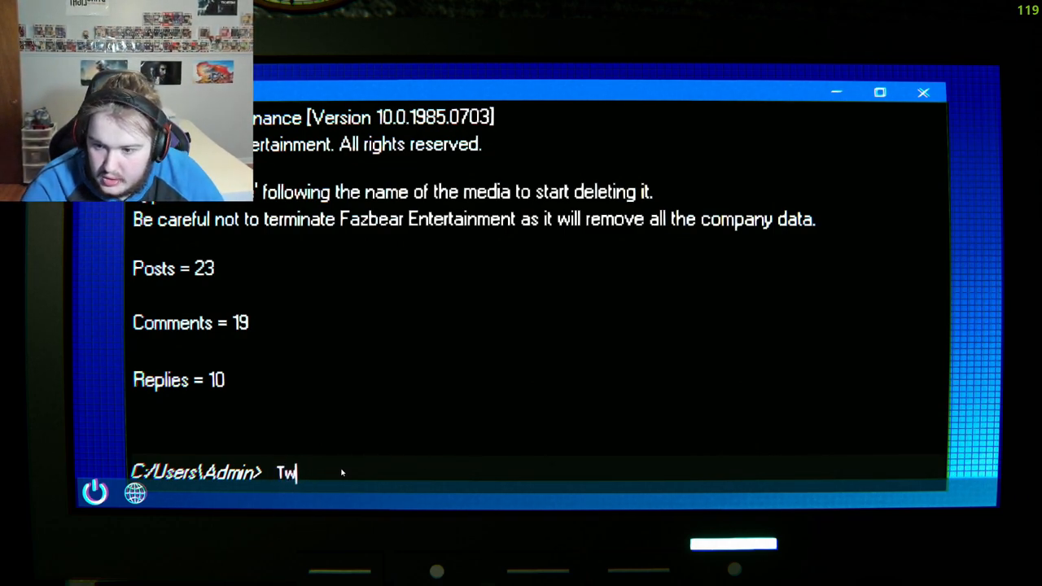
key("backspace")
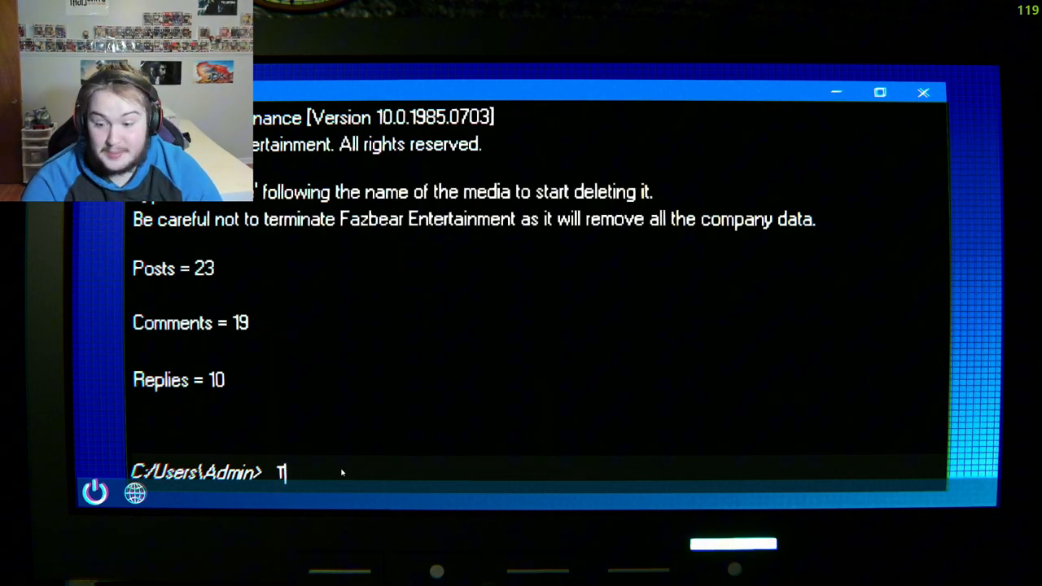
type("Terminate")
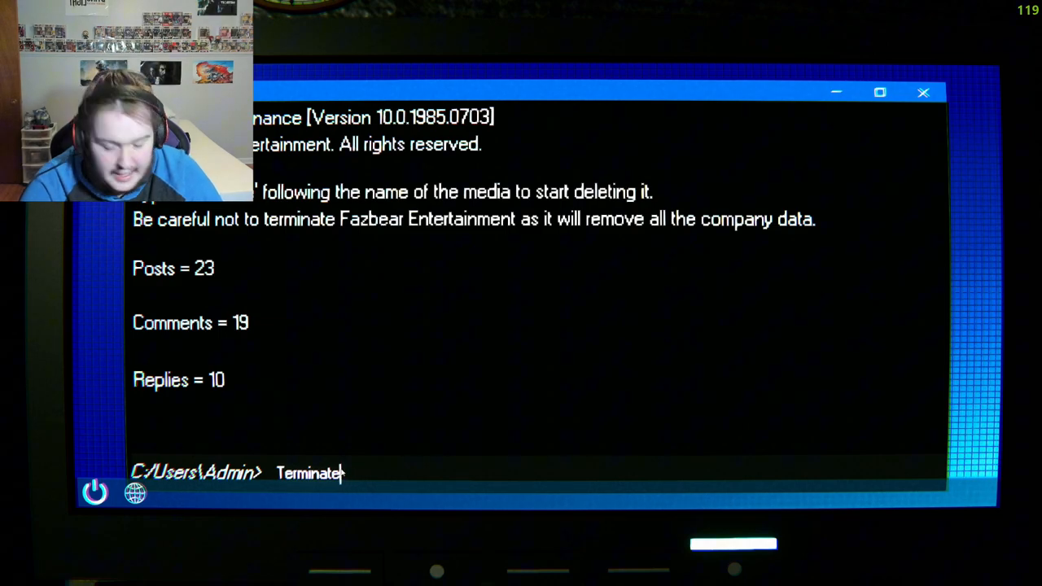
type("Posts")
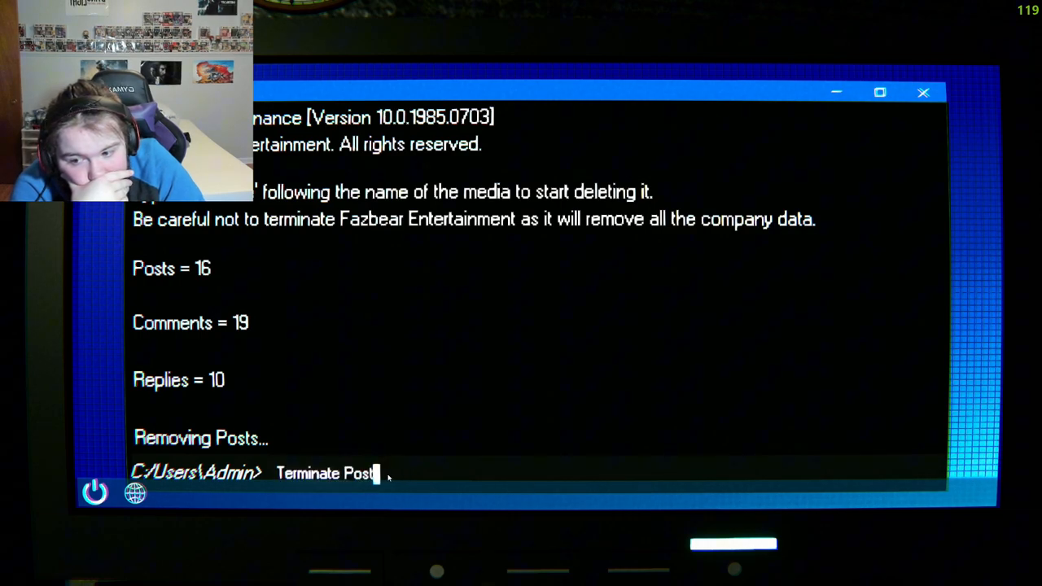
type("s")
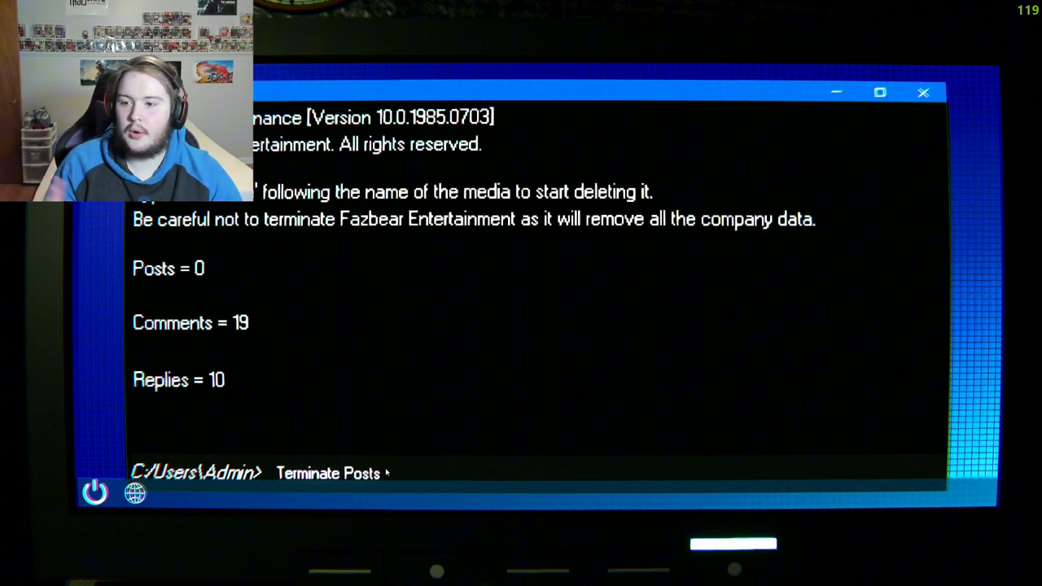
Clear the prompt and run Terminate on comments and replies until both reach 0.
key("enter")
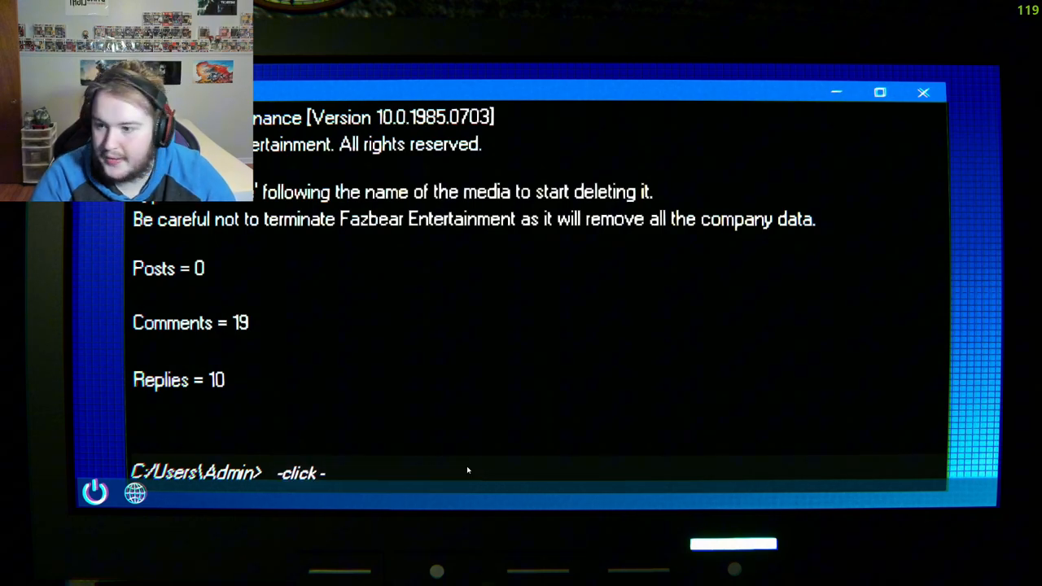
type("Termi")
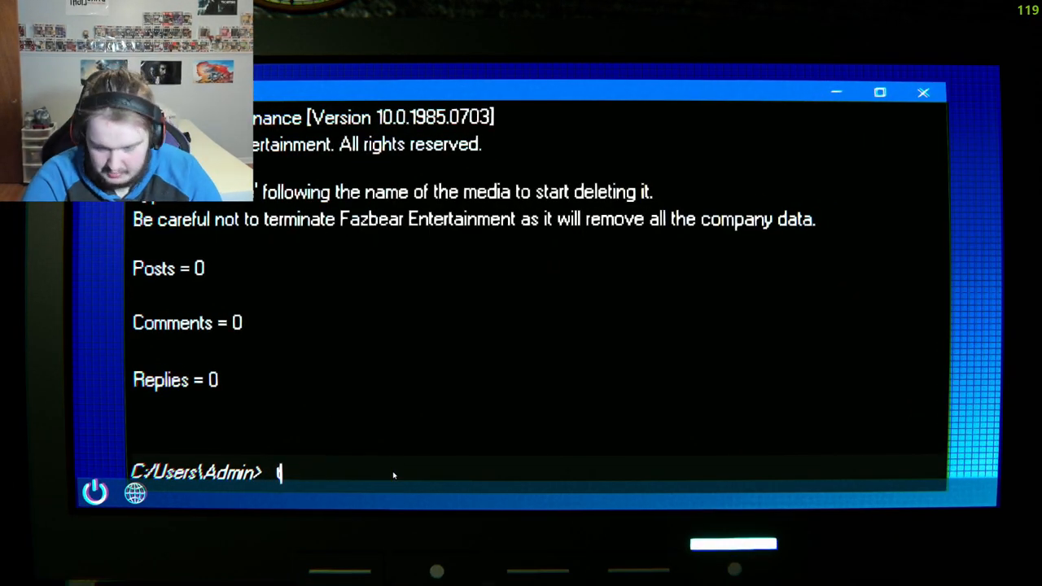
type("-click-")
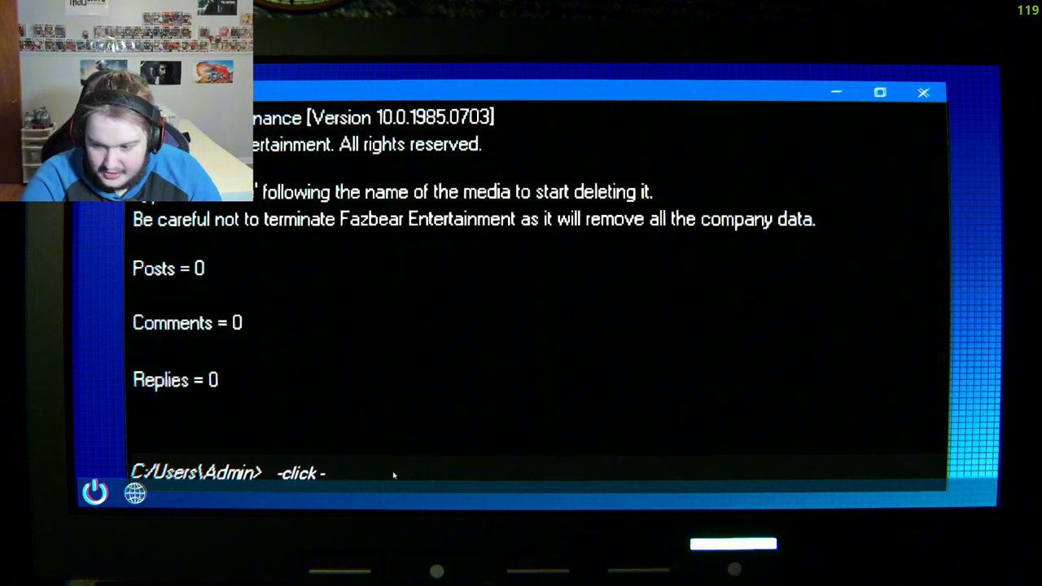
type("TR")
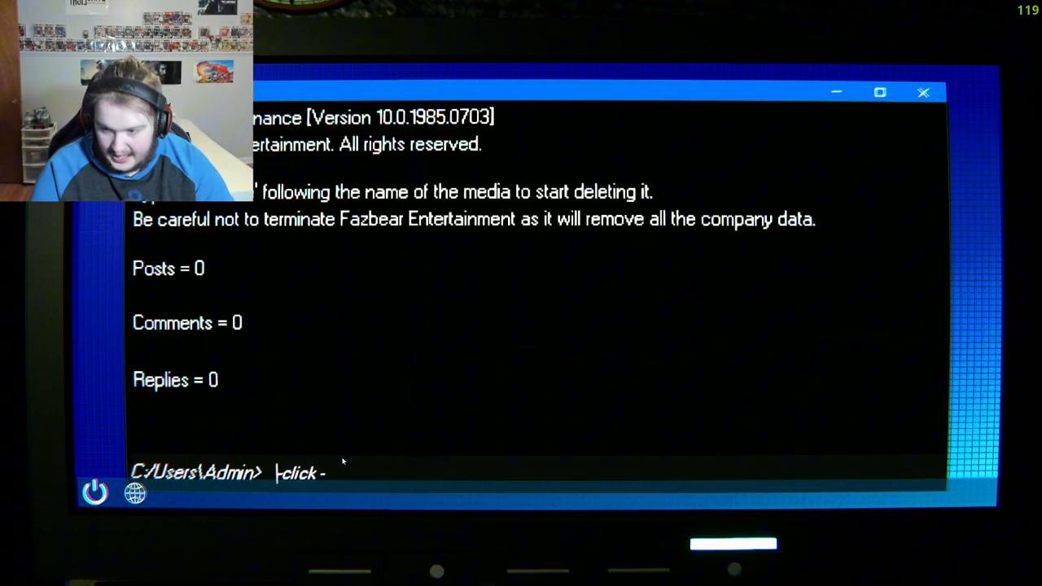
Enter 'Terminate Fazbear Entertainment' at the admin prompt to trigger the $100,000 lawsuit.
type("Terminate Fazb")
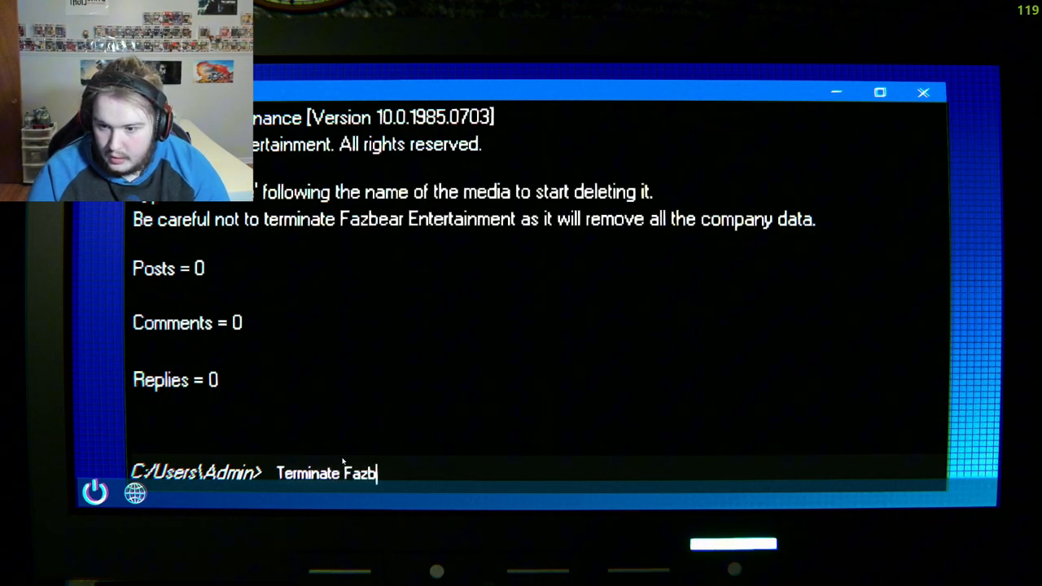
type("ear Enyt")
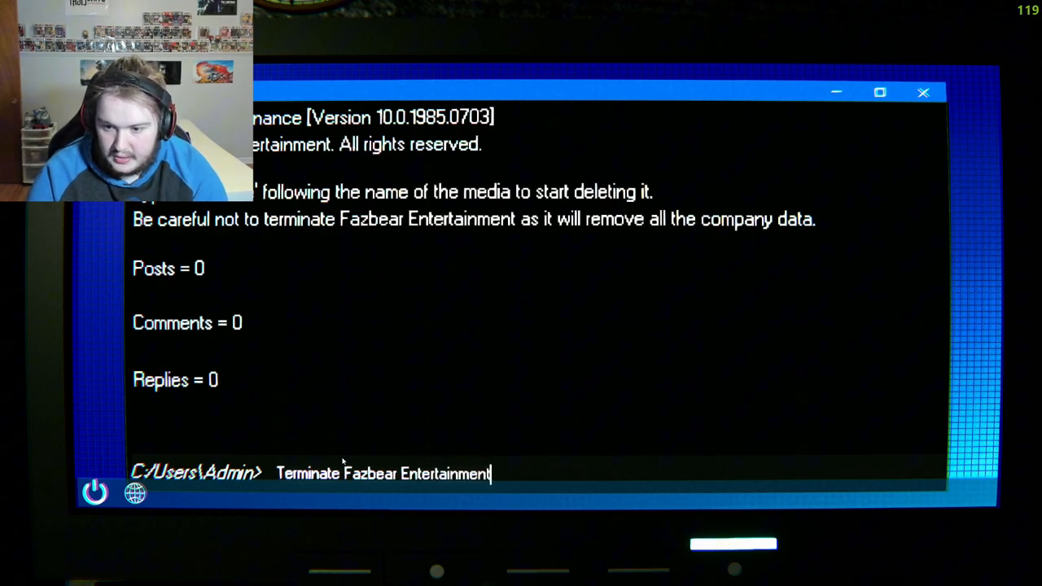
key("enter")
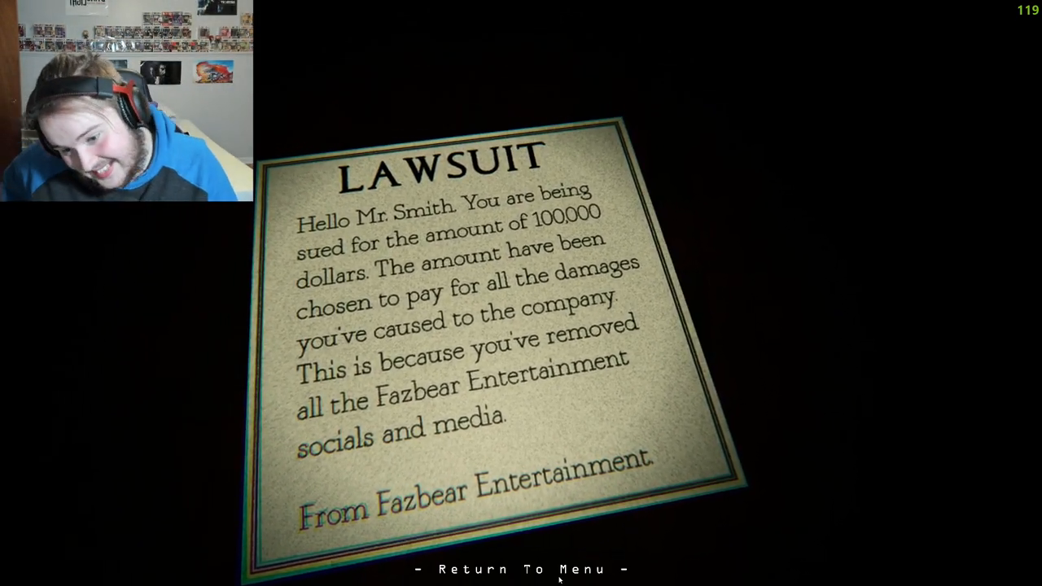
Return to the main menu and view Extras showing the Lawsuit Ending.
left_click(520, 568)
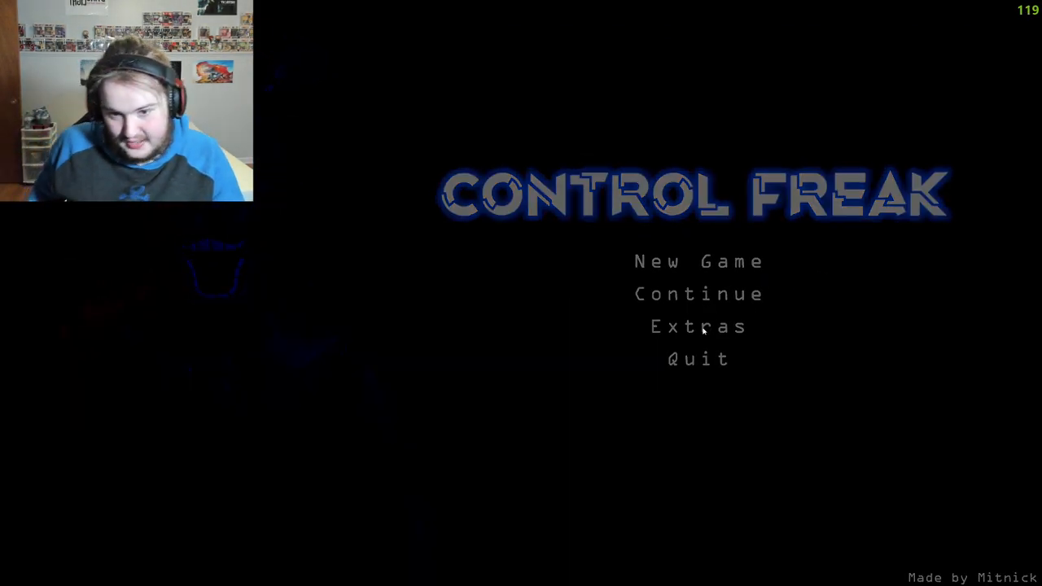
left_click(697, 326)
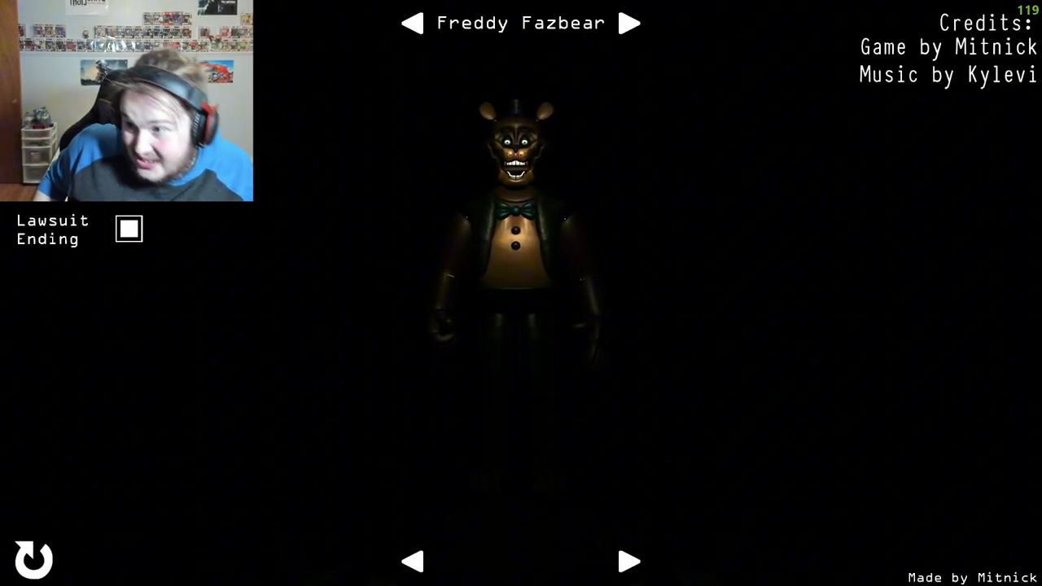